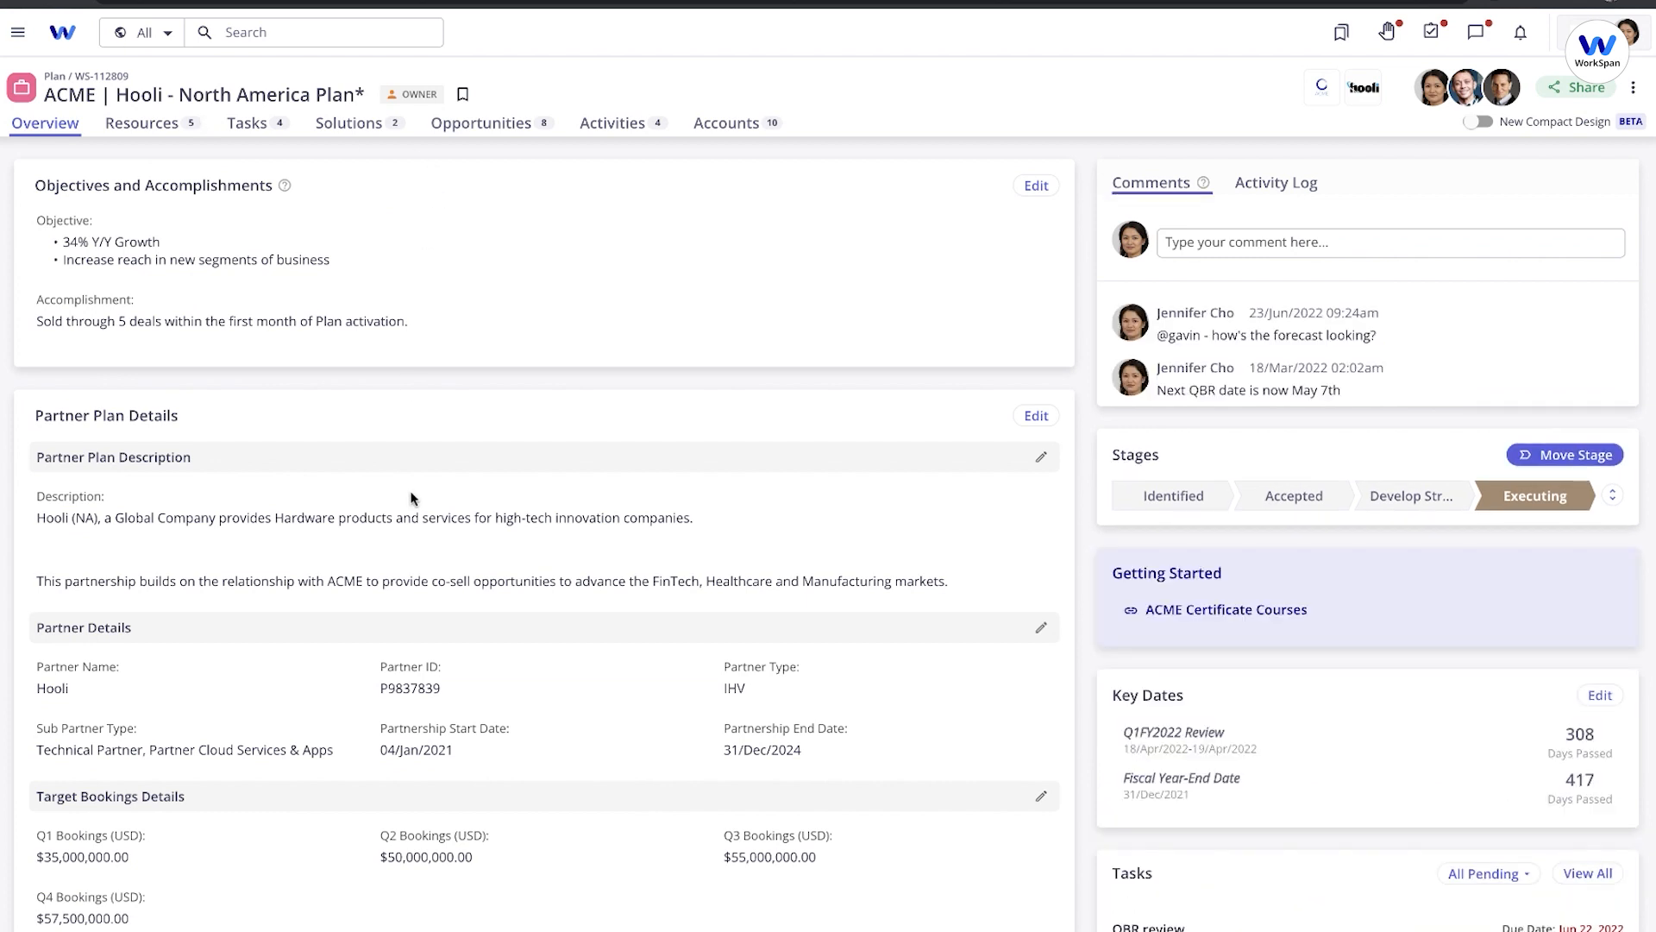
# Show the ACME | Hooli North America plan's eight joint opportunities with the $11,175,000 pipeline.
pyautogui.click(483, 122)
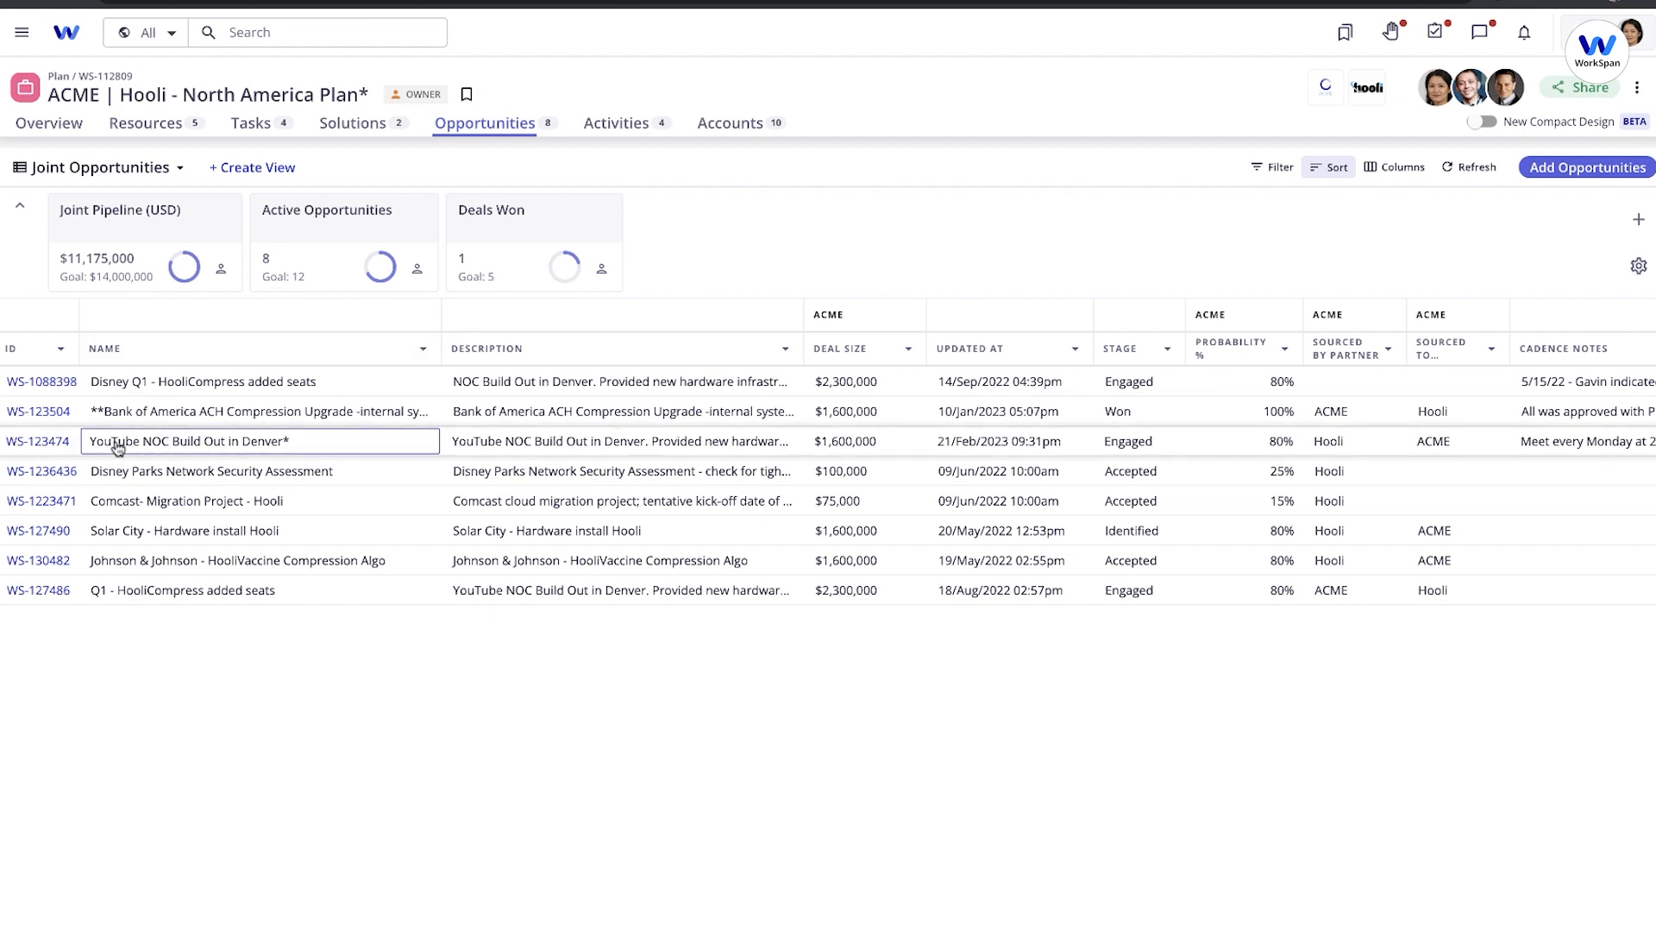
# Review the YouTube NOC Build Out in Denver summary, then move to the Global Ecosystem Dashboard Report.
pyautogui.click(36, 440)
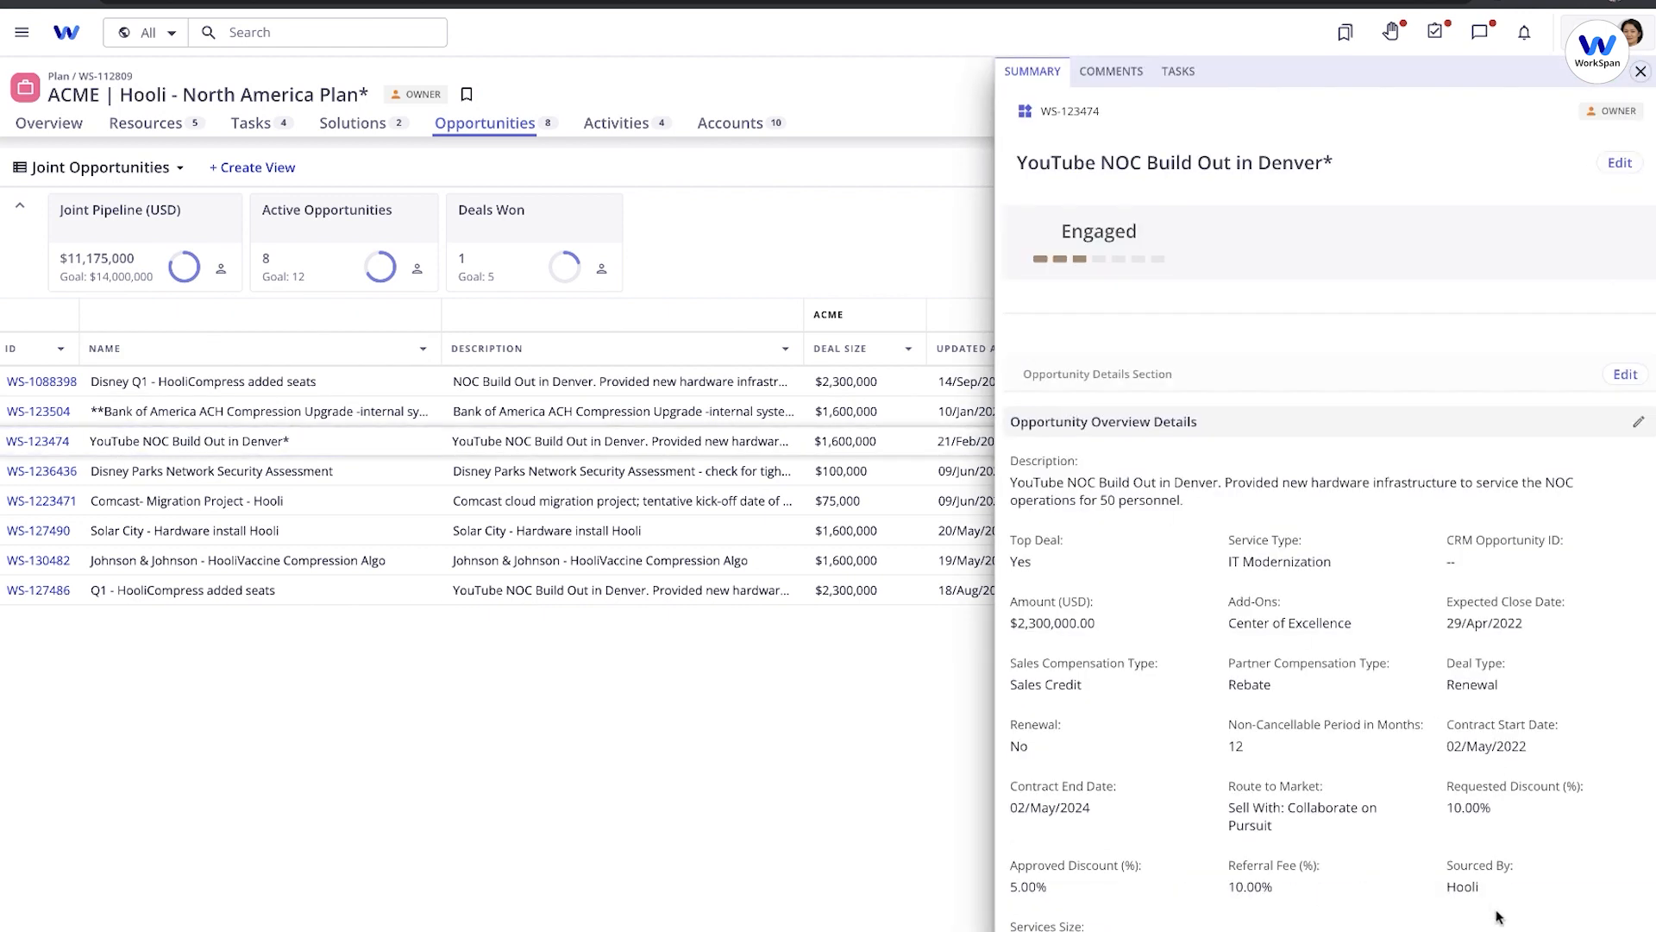
pyautogui.scroll(-3)
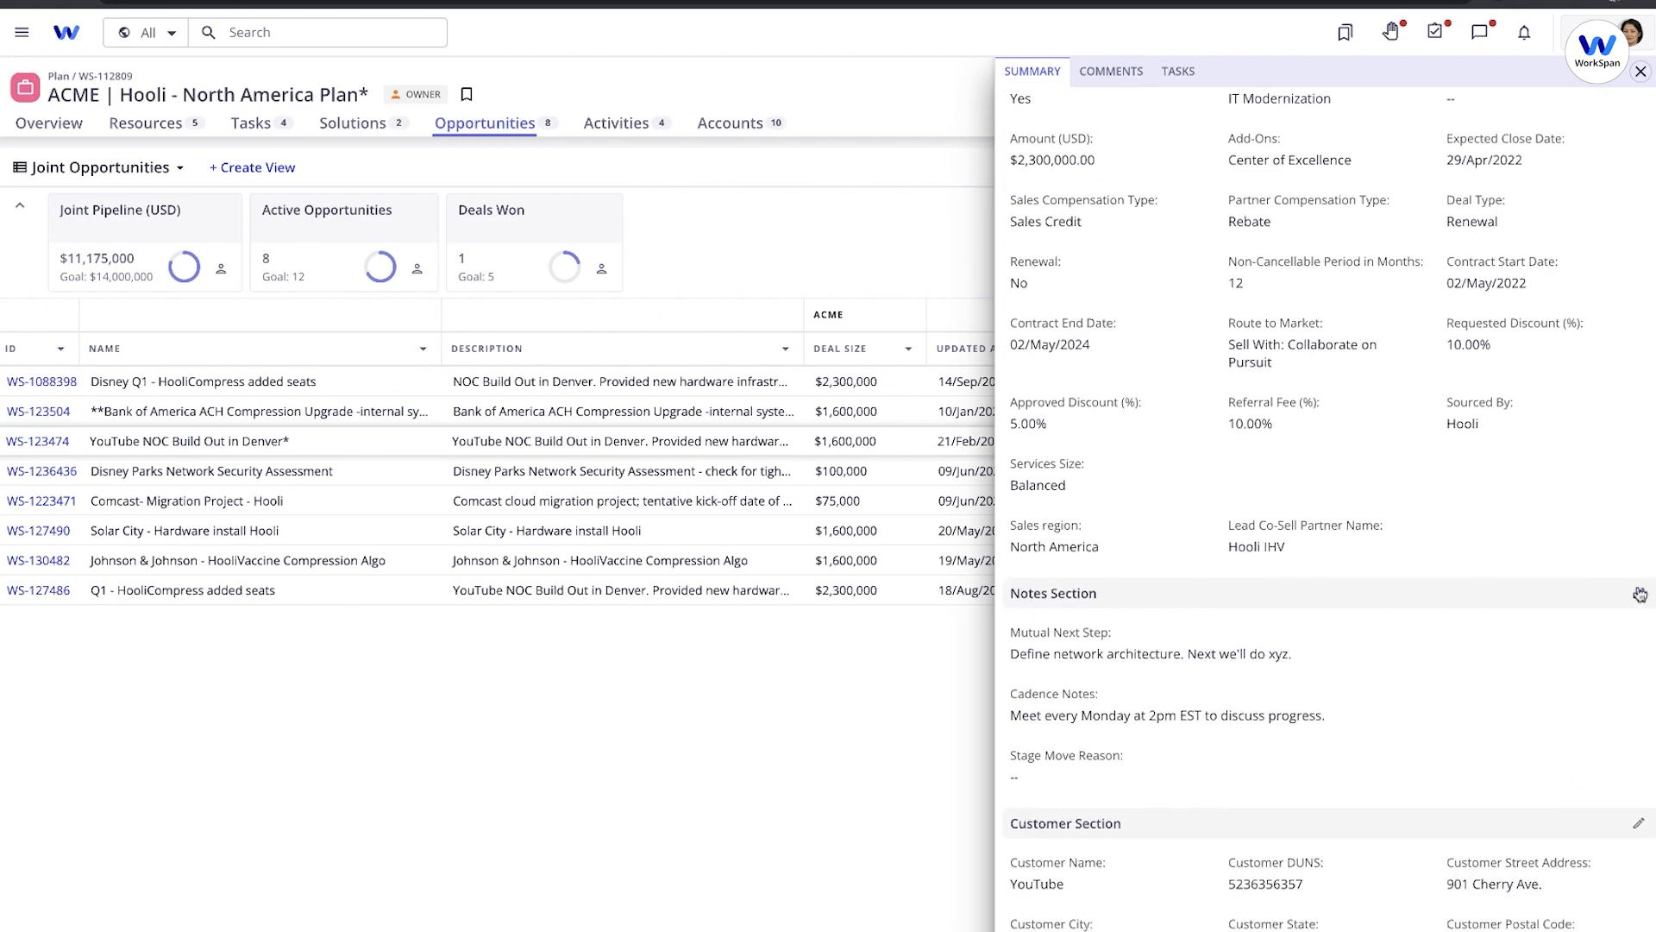
pyautogui.click(1638, 594)
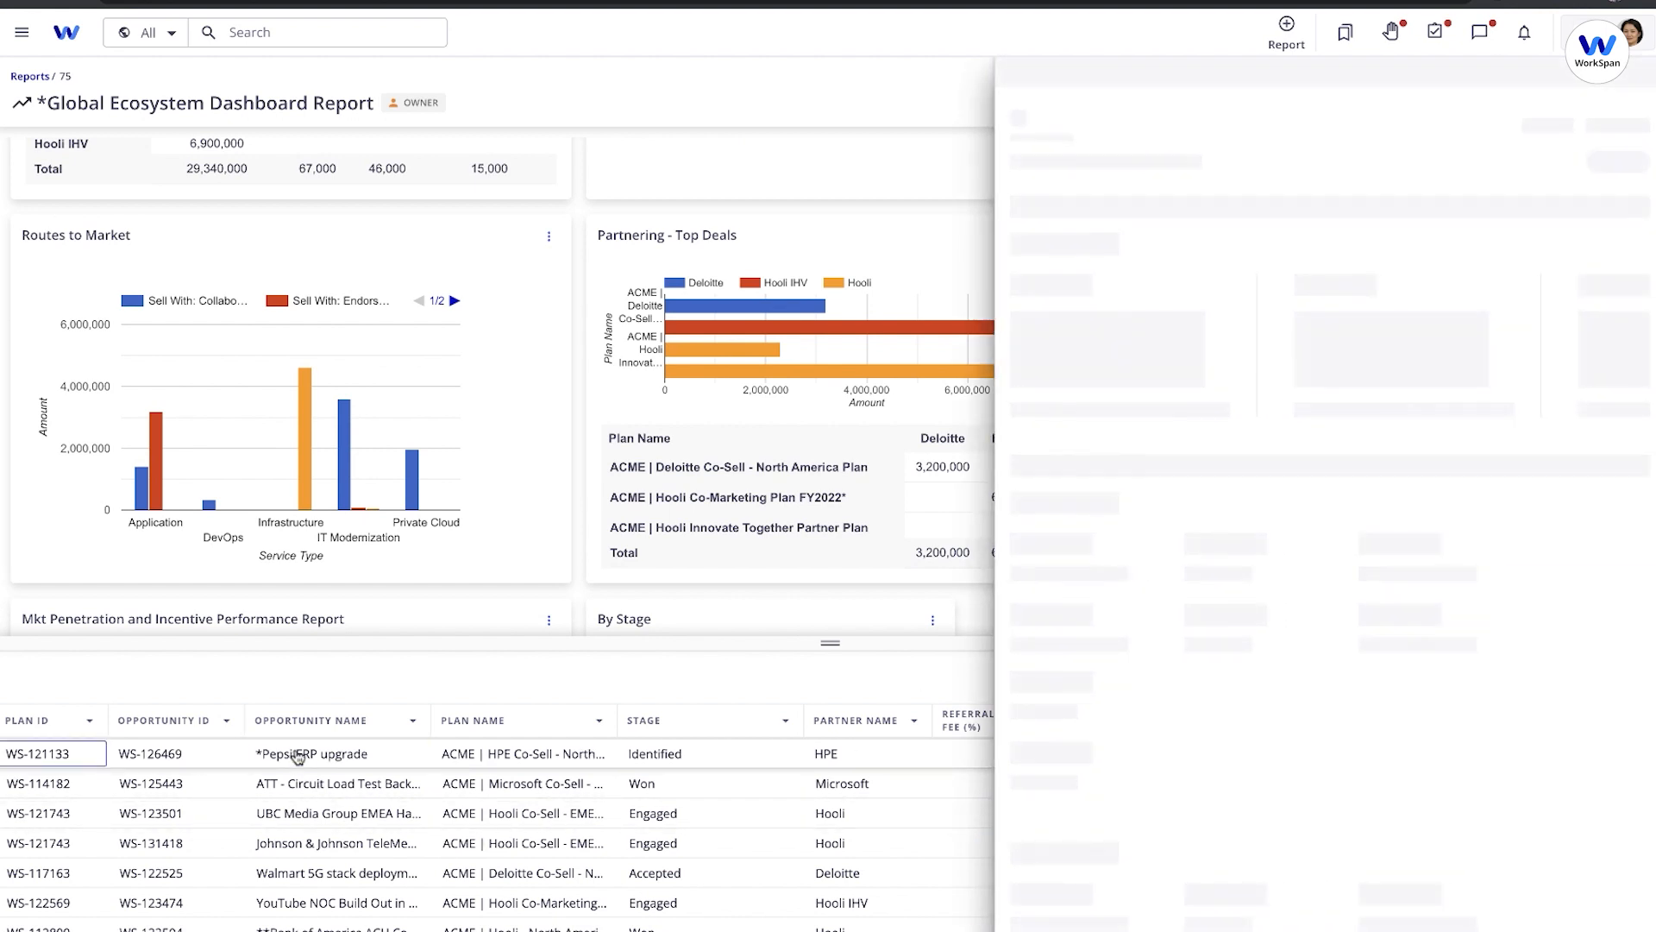
# Review the Pepsi ERP upgrade summary and land on the ACME | Hooli Partnership overview.
pyautogui.click(313, 754)
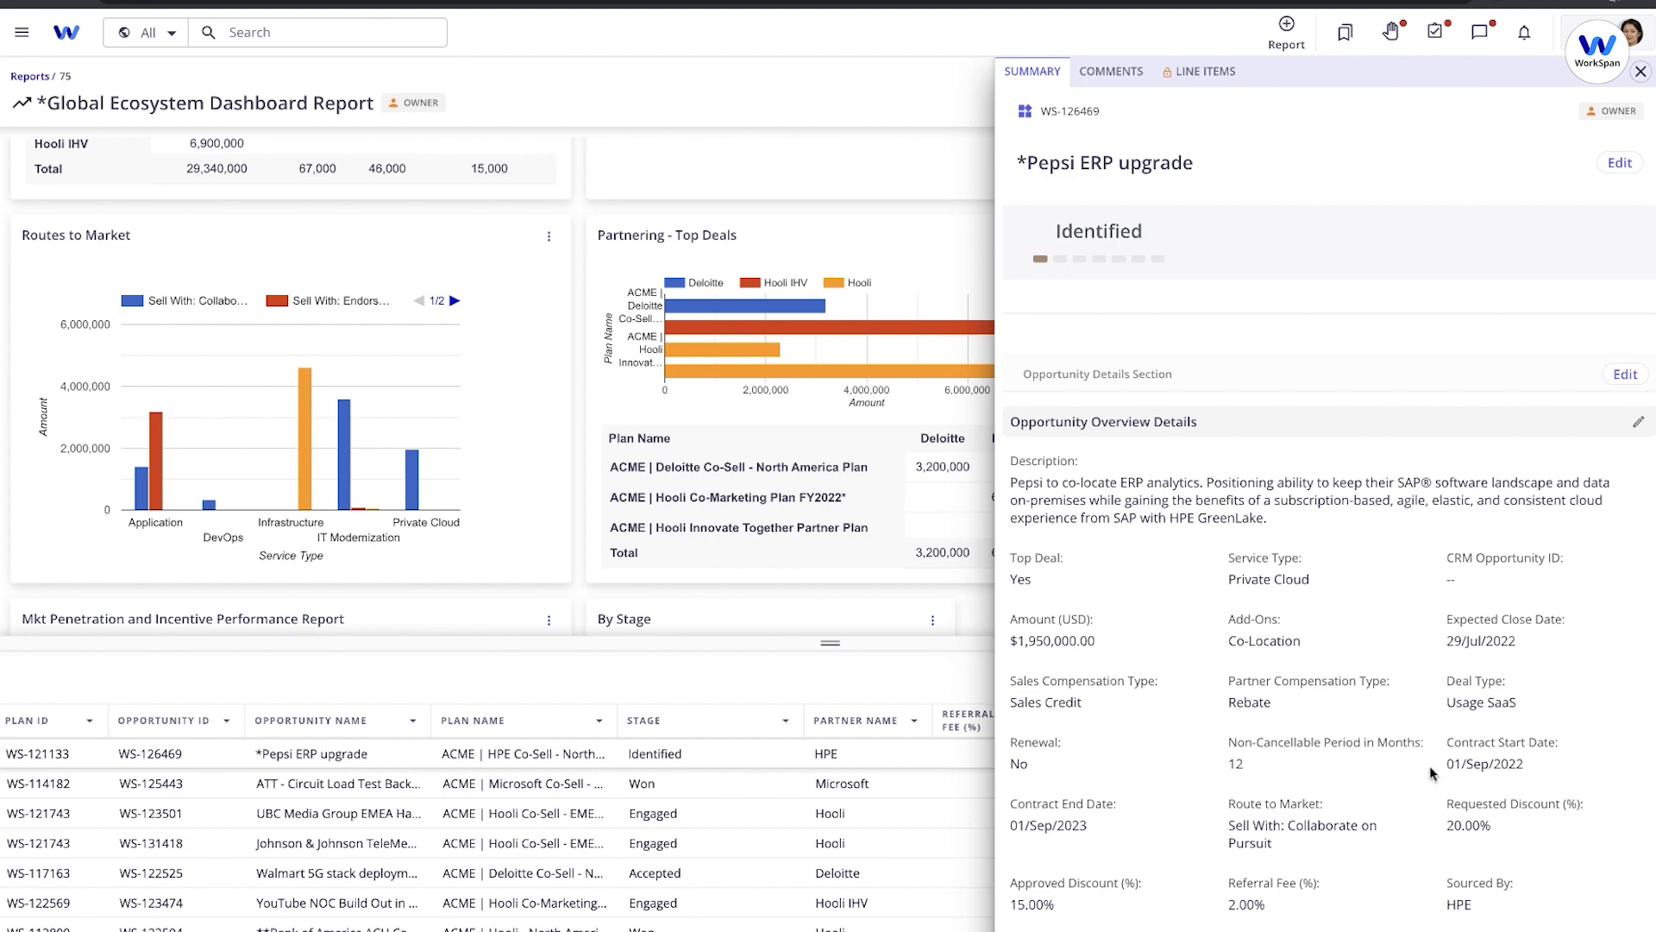
pyautogui.scroll(-3)
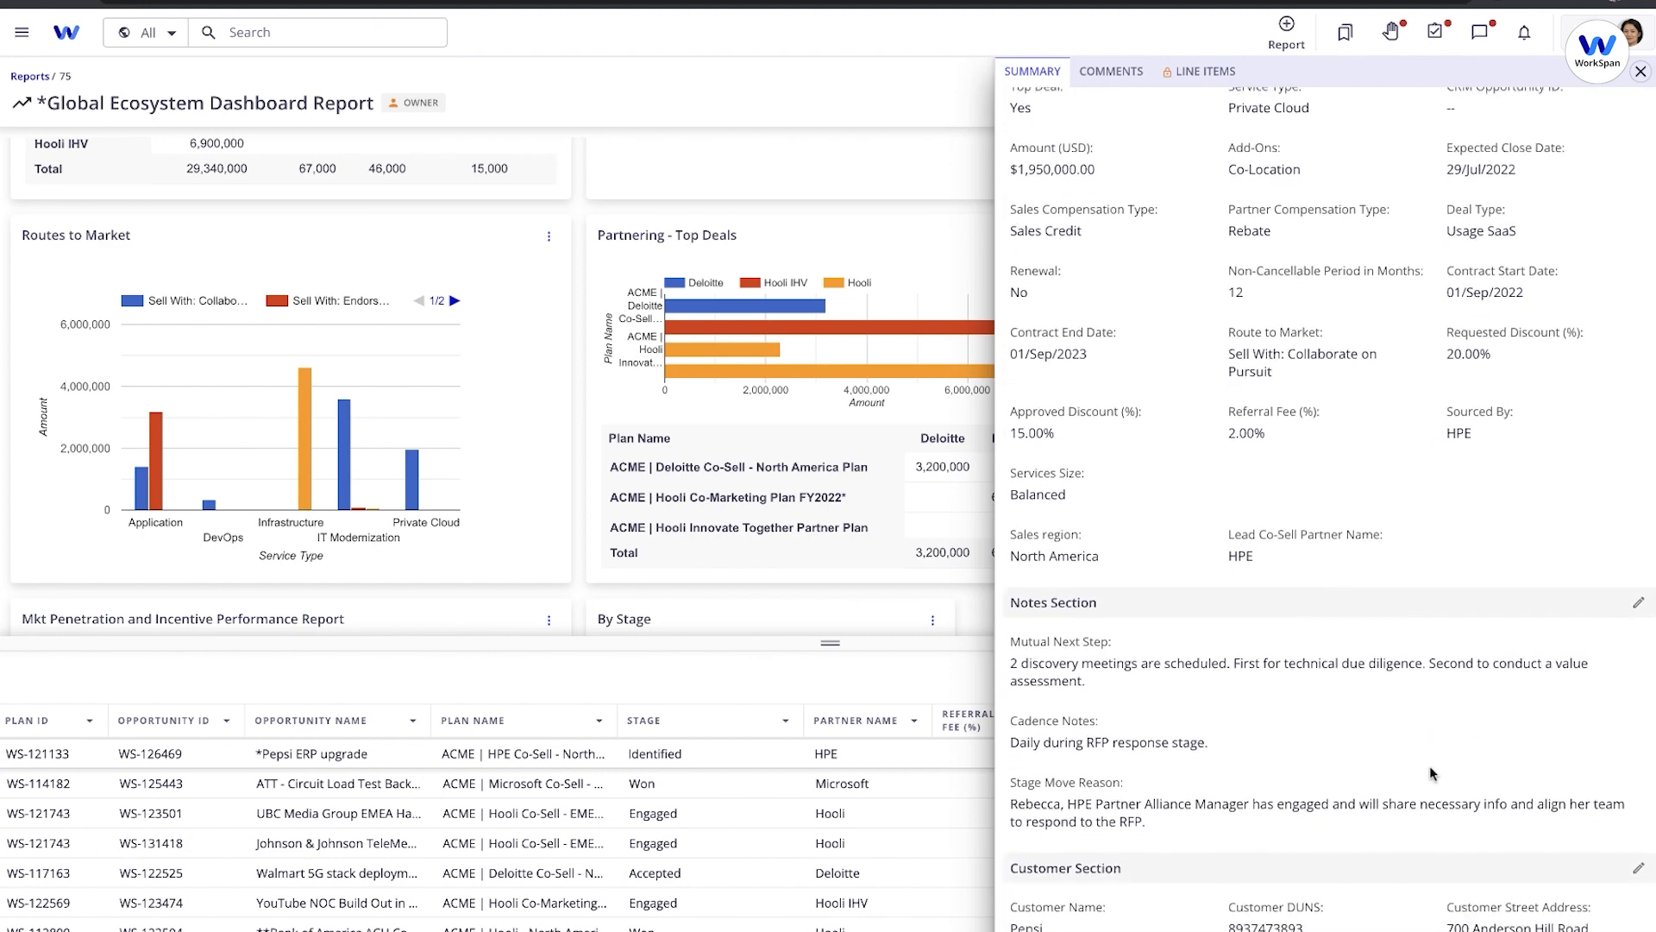
pyautogui.scroll(-3)
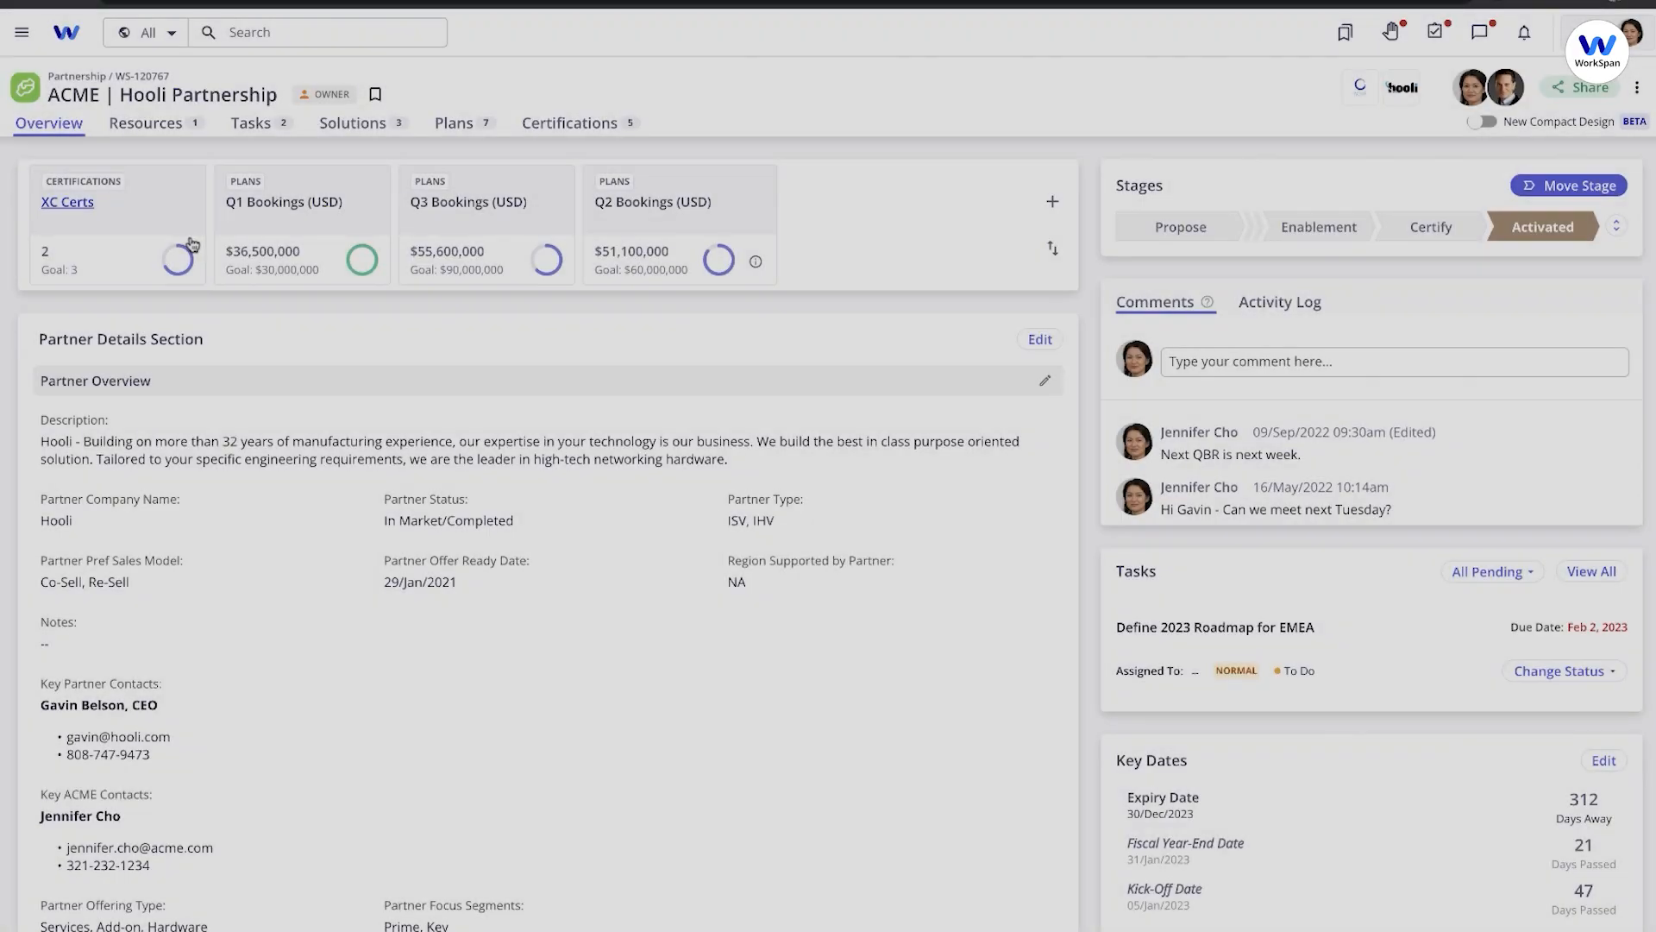
pyautogui.moveTo(566, 544)
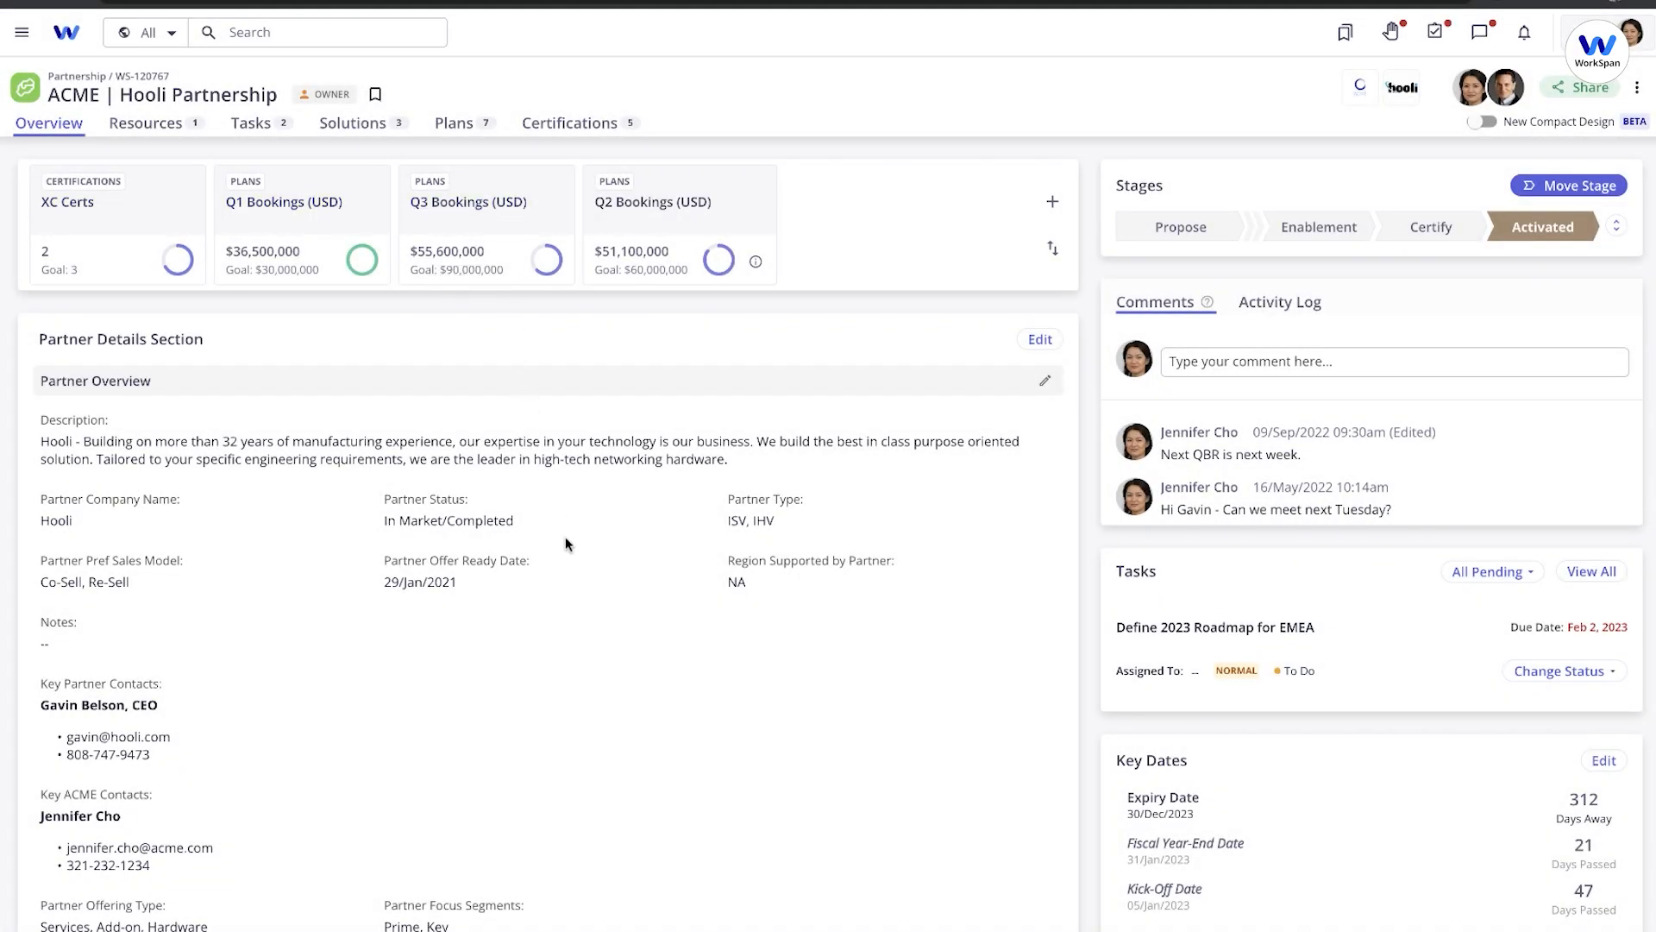
pyautogui.scroll(-3)
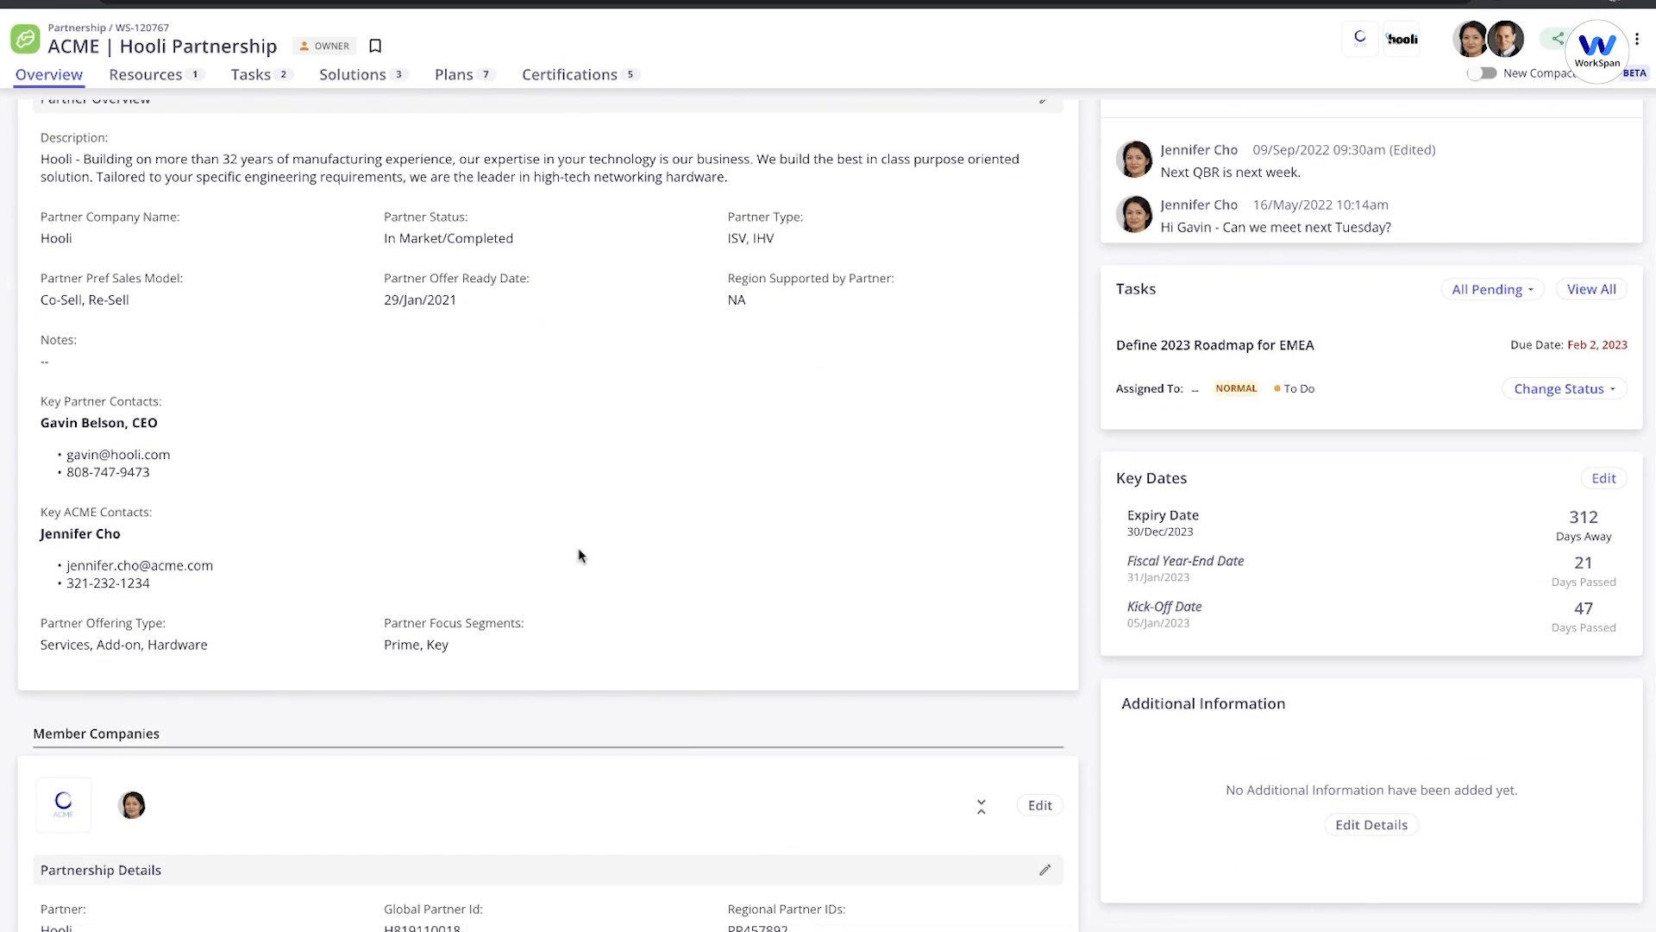